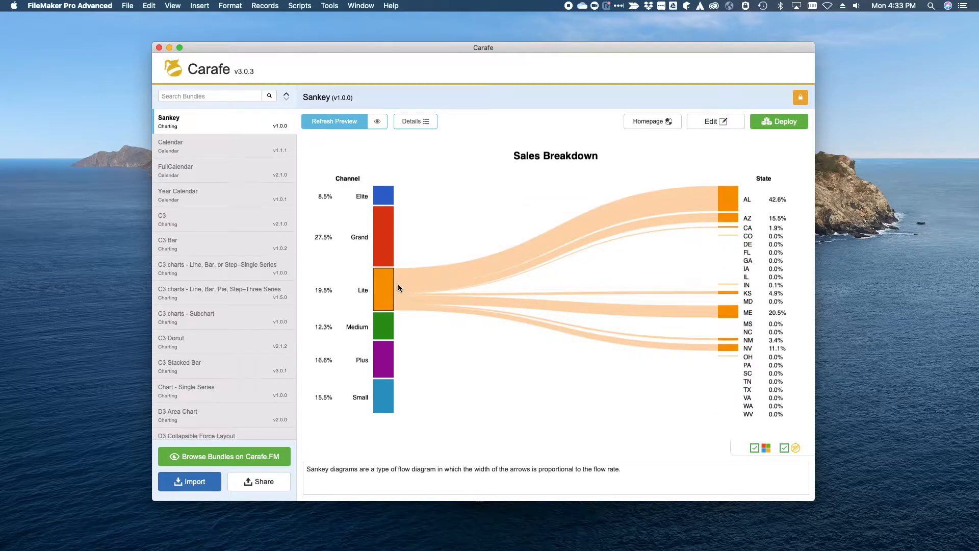
- Search the bundle list for 'map' and preview the US Data Map of Art Accounts
click(334, 121)
text(map)
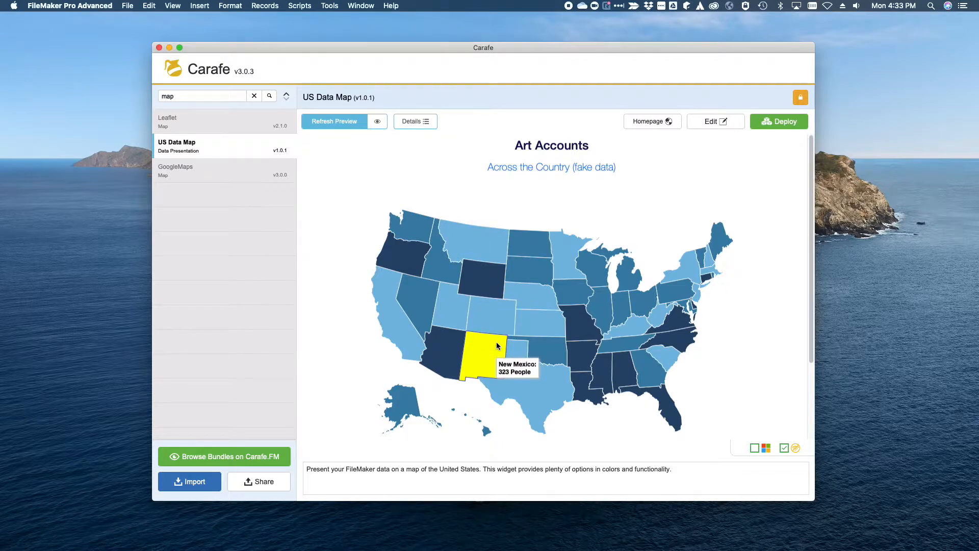
- Preview the GoogleMaps bundle and zoom into the Bakersfield cluster to reveal individual Land pins
click(176, 170)
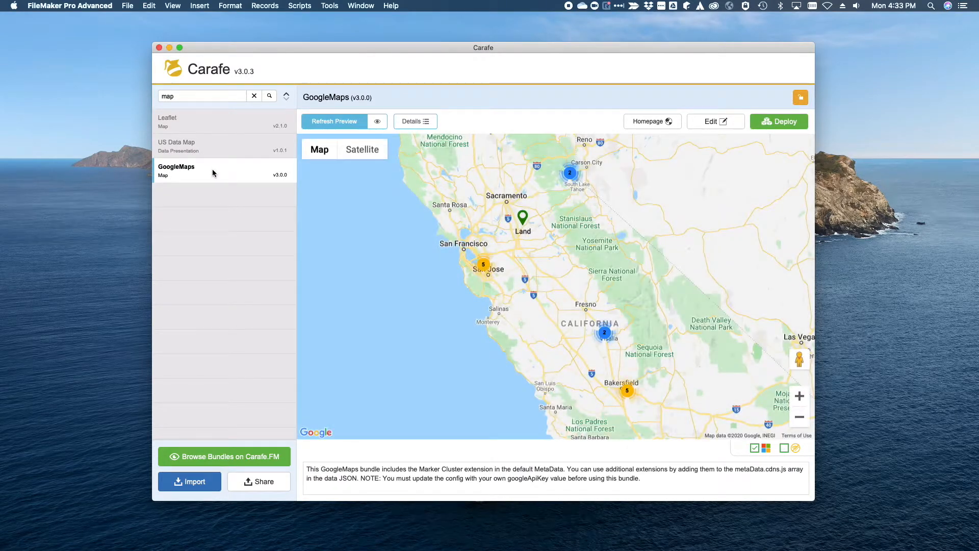
click(603, 333)
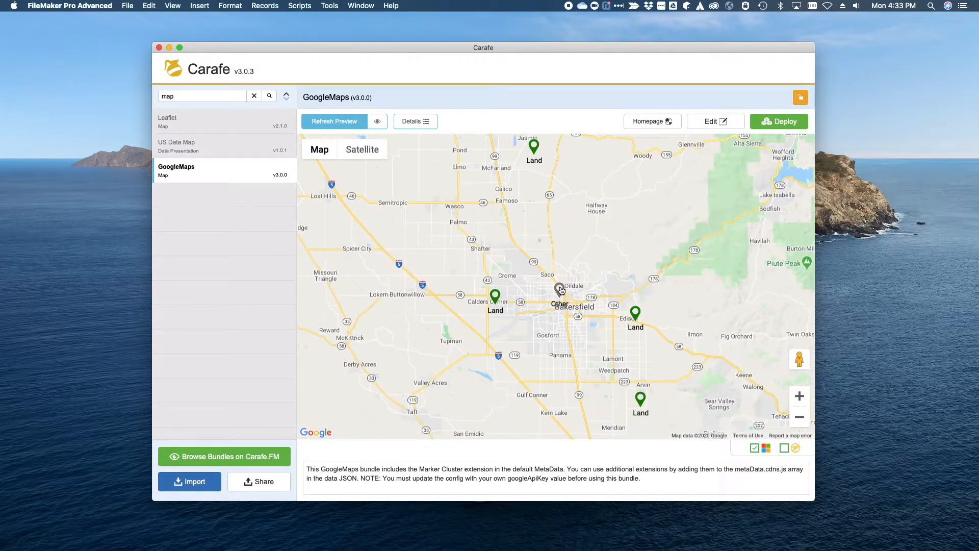
mouse_move(522, 204)
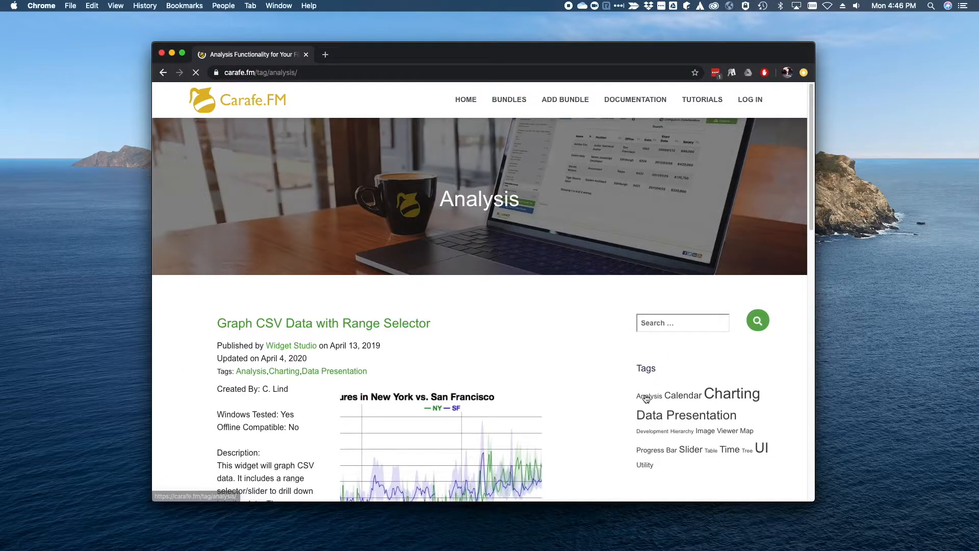
- Browse bundles tagged Calendar, Data Presentation, Image Viewer, Progress Bar, Slider, Time and UI
click(686, 395)
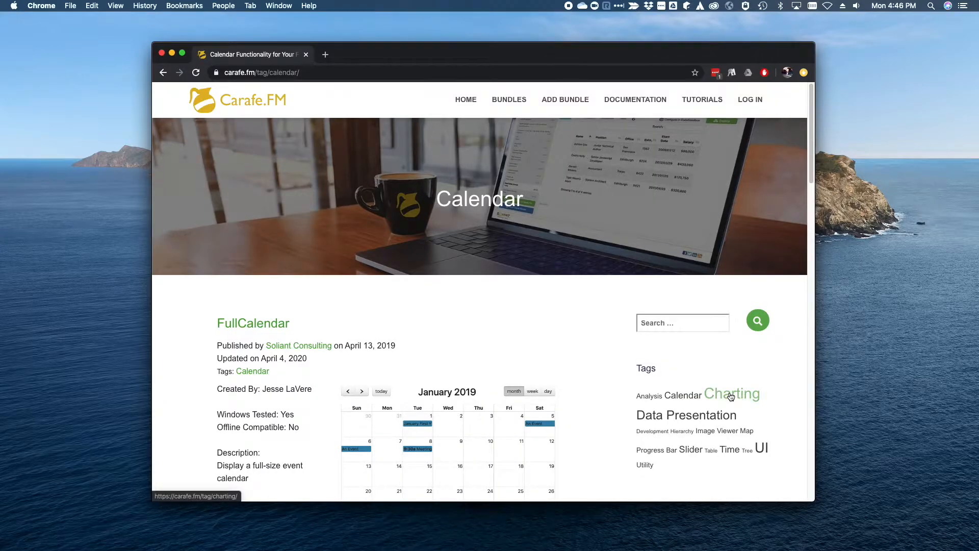
click(686, 415)
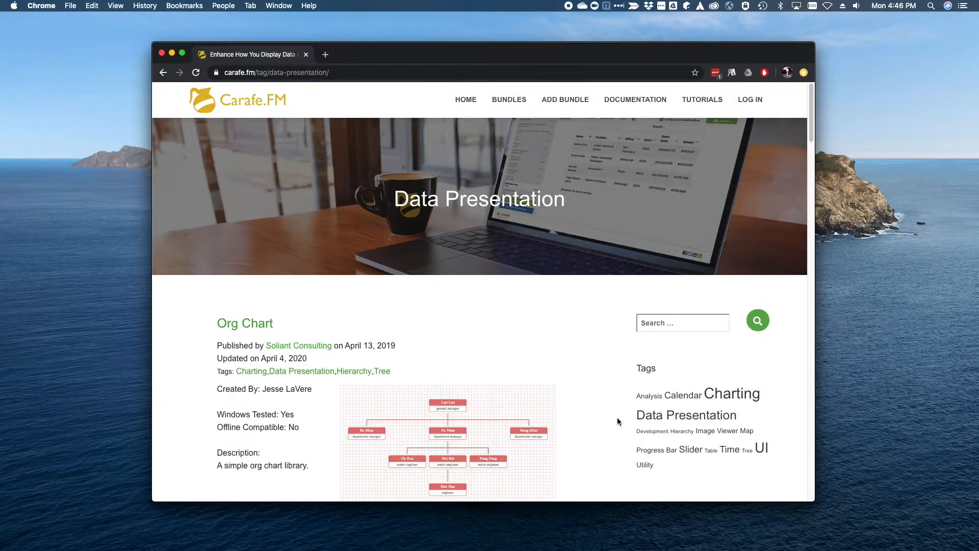
click(747, 430)
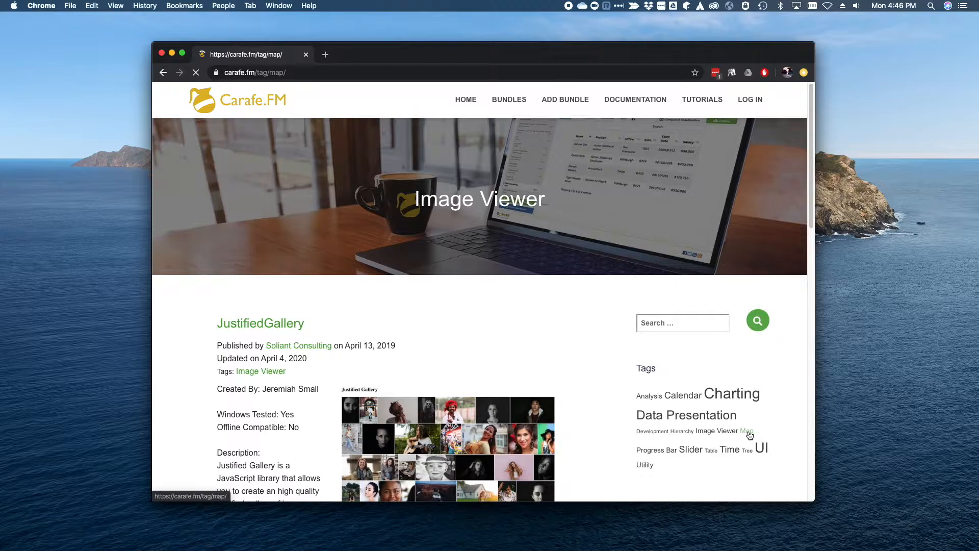
click(655, 450)
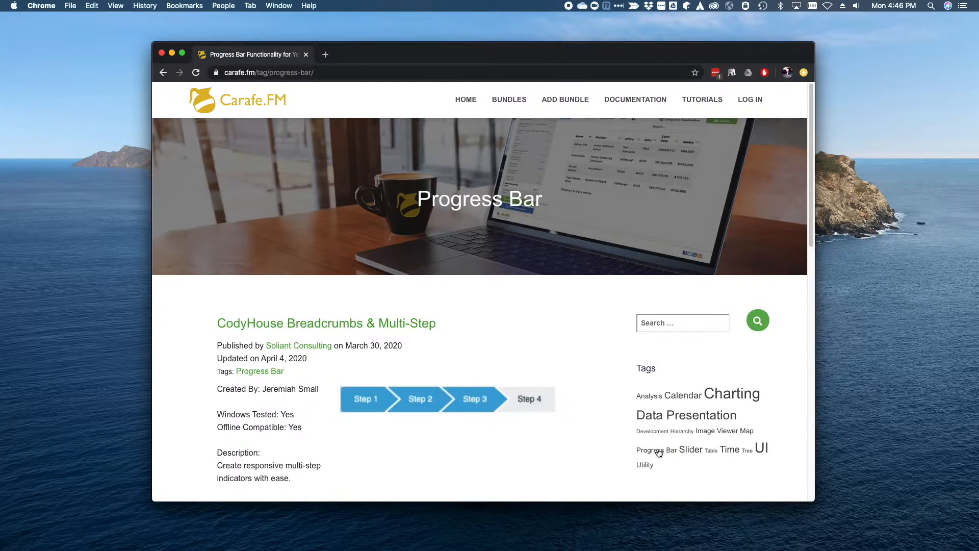
click(690, 449)
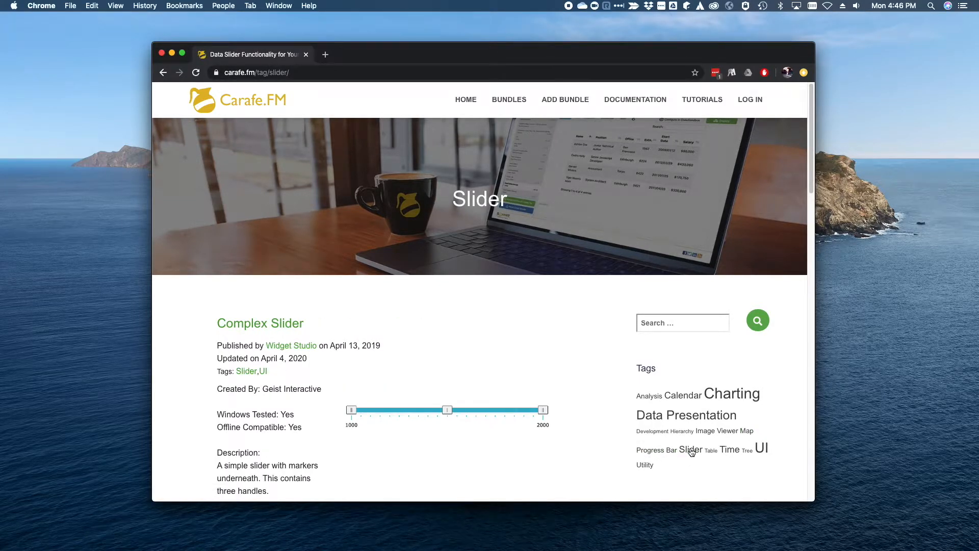
click(729, 448)
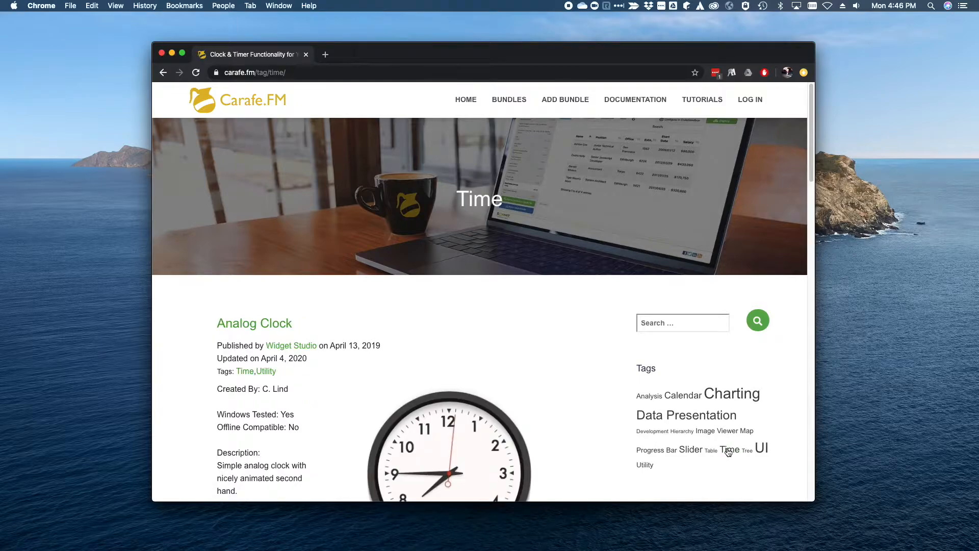
click(761, 449)
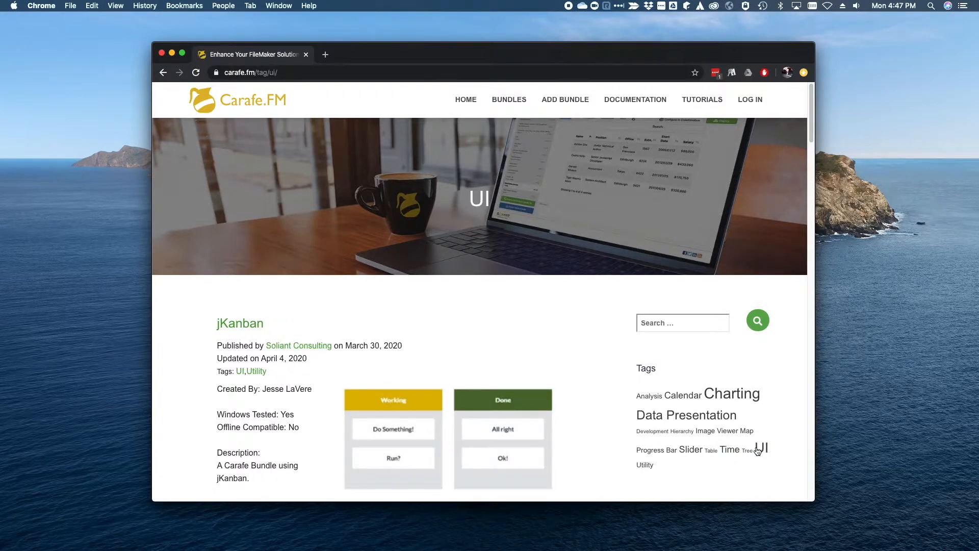
- Look over the Carafe documentation and move on to the Tutorials page
click(635, 99)
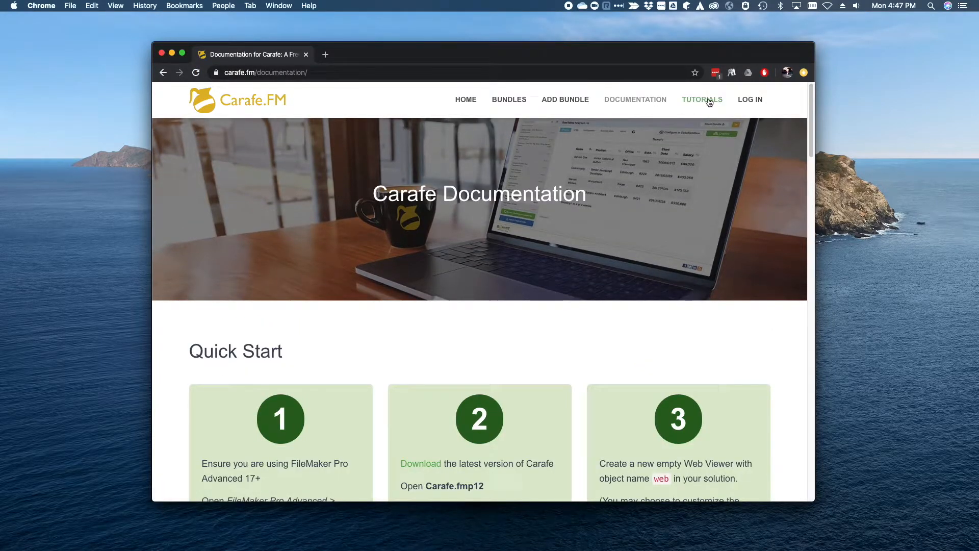
click(701, 99)
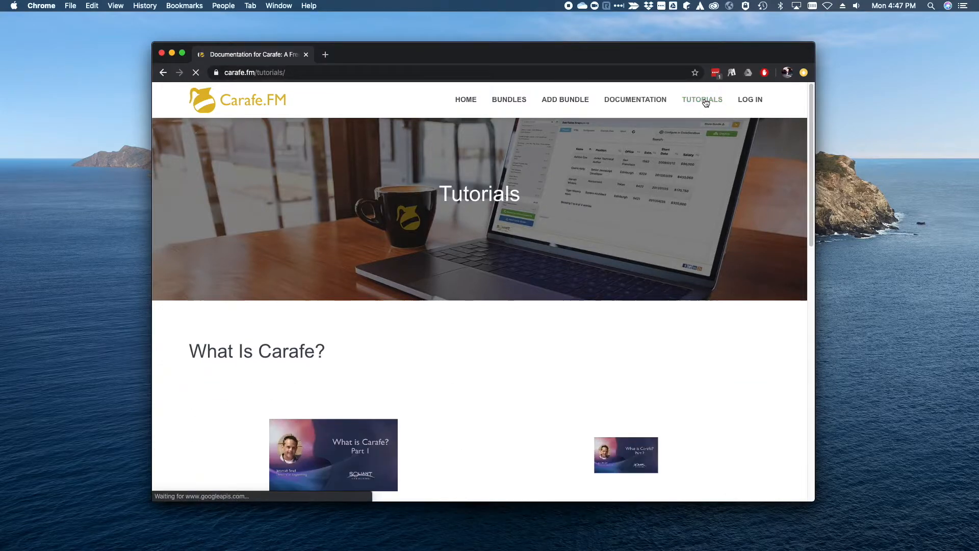
mouse_move(564, 99)
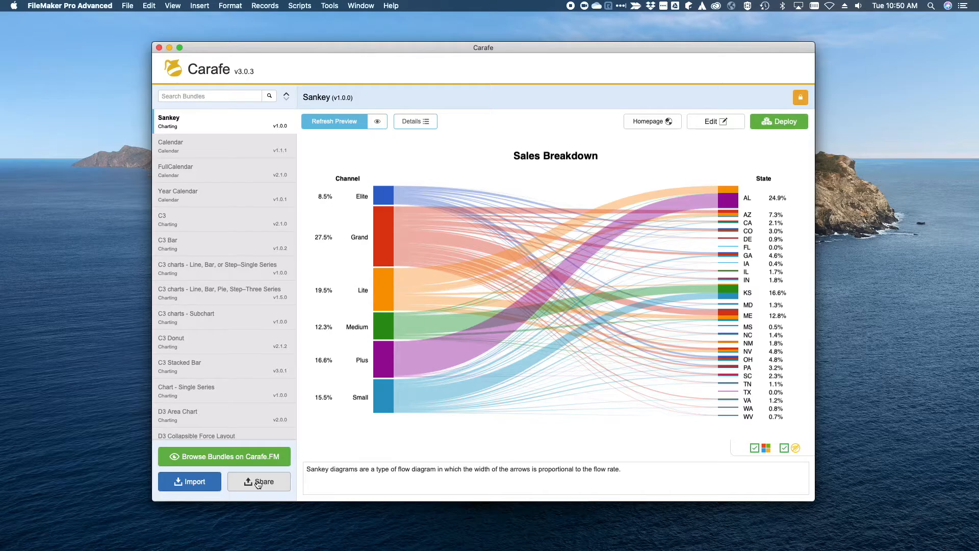
- Export the Sankey bundle as CarafeBundles.zip into a new My Collection folder
click(258, 480)
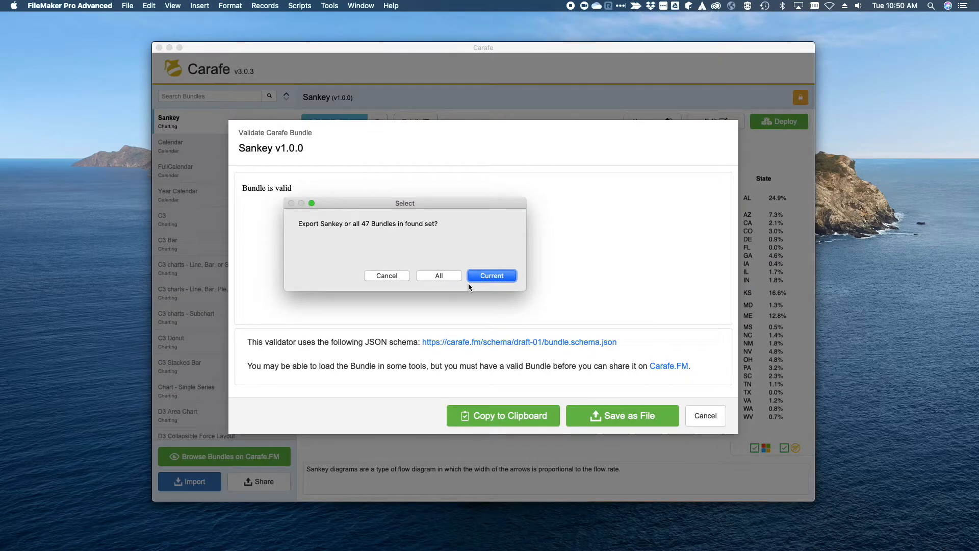
click(491, 275)
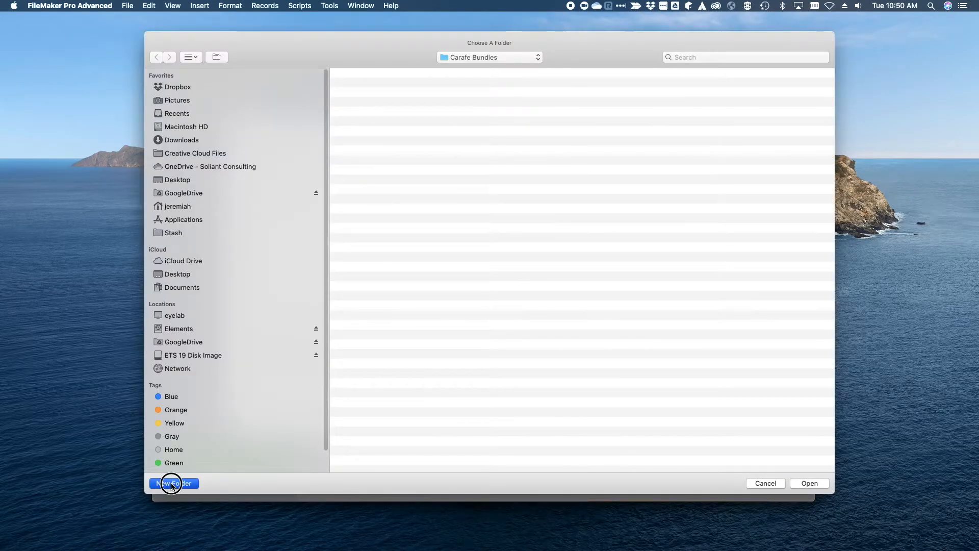
click(173, 482)
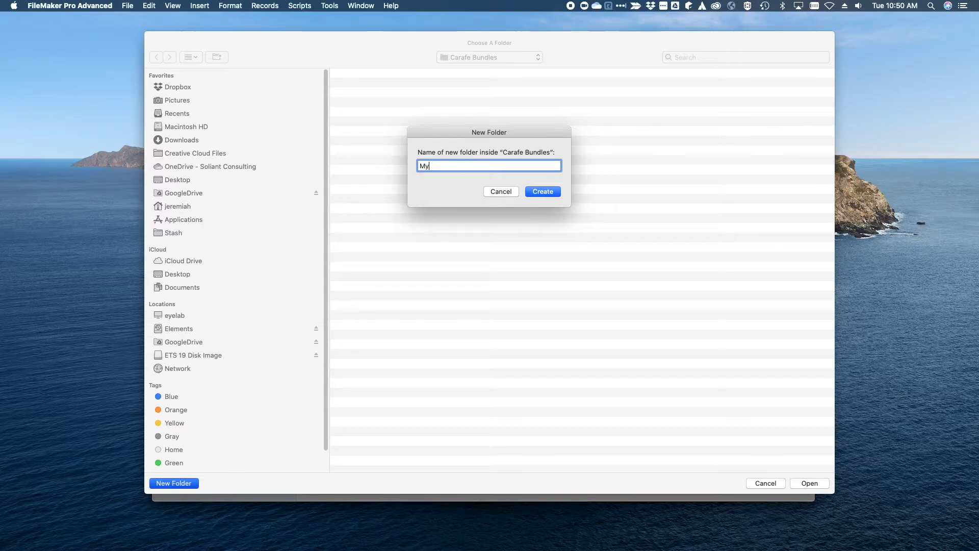
text(Co)
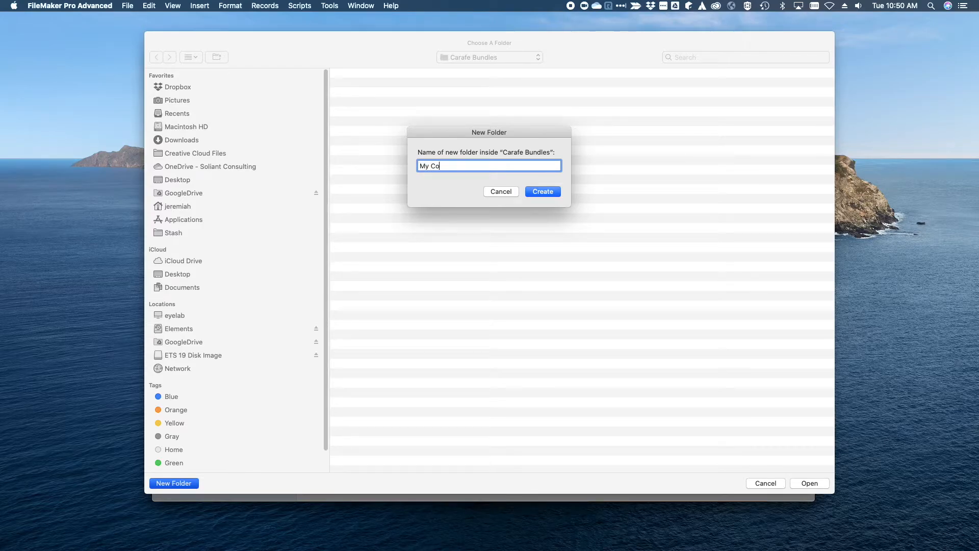
click(541, 191)
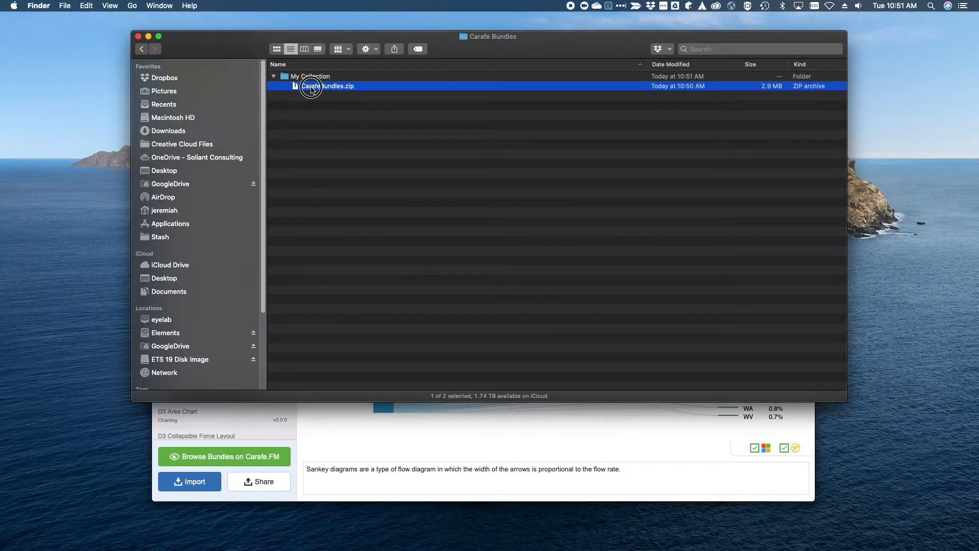
click(342, 188)
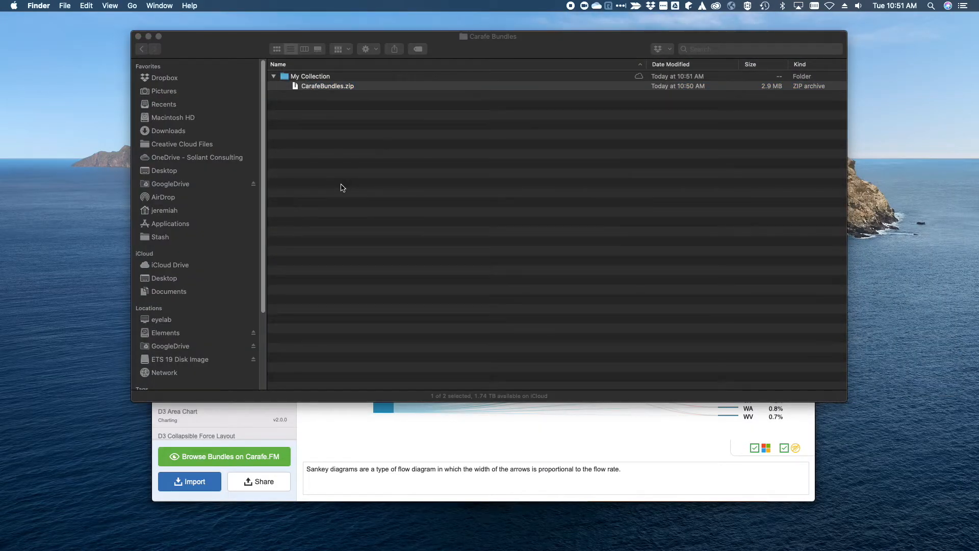
double_click(326, 85)
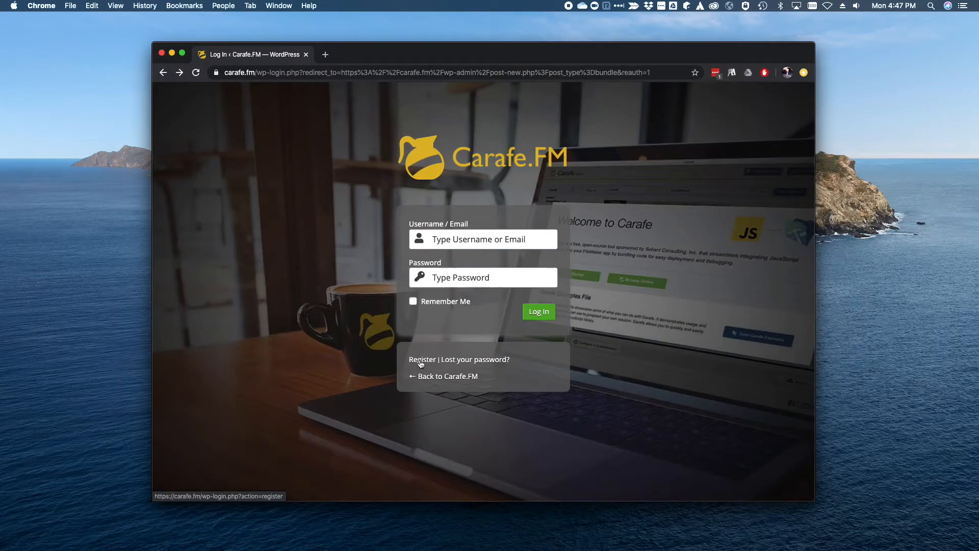
- Bring up the Carafe.FM account registration form
click(421, 359)
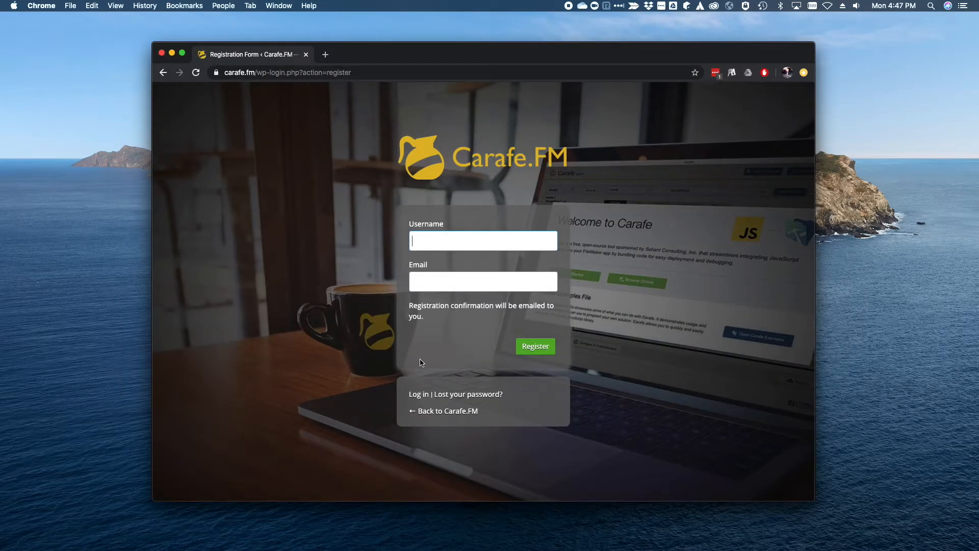